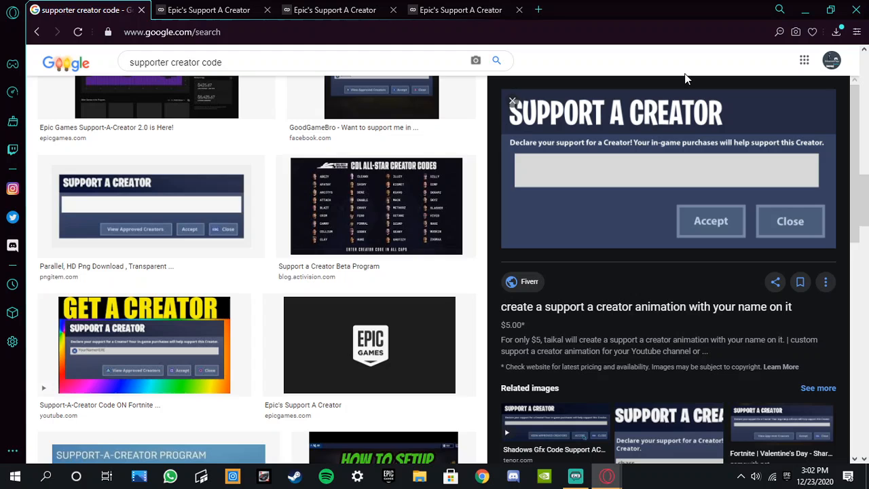
mouse_move(611, 6)
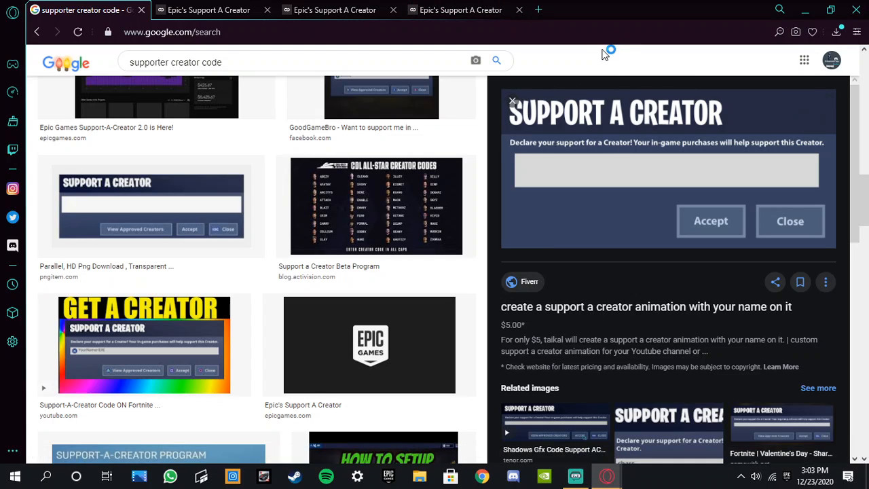
mouse_move(404, 228)
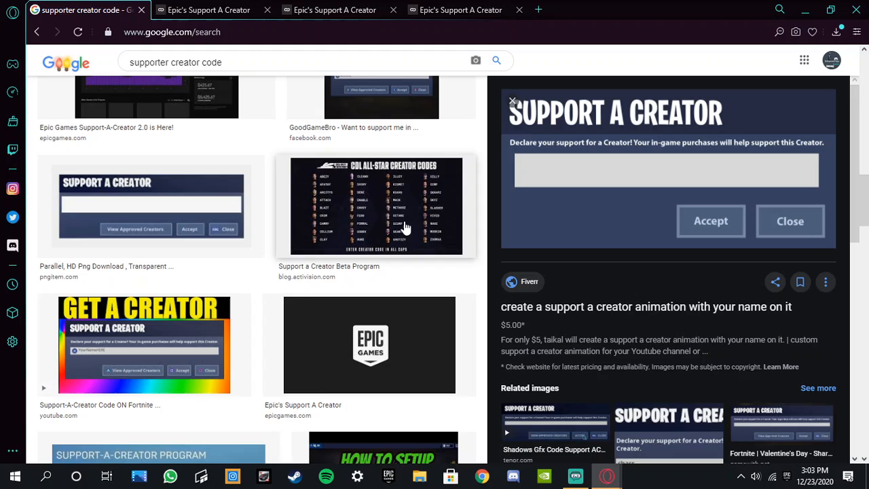
mouse_move(346, 209)
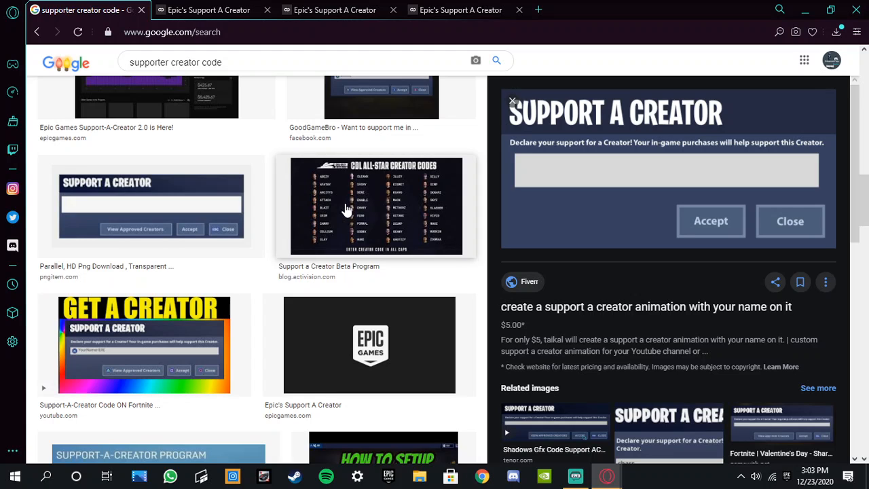
mouse_move(534, 161)
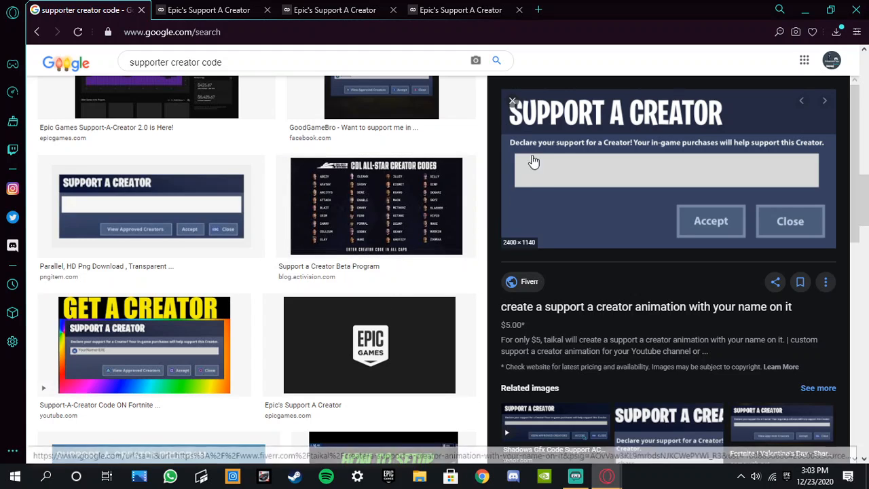
mouse_move(526, 62)
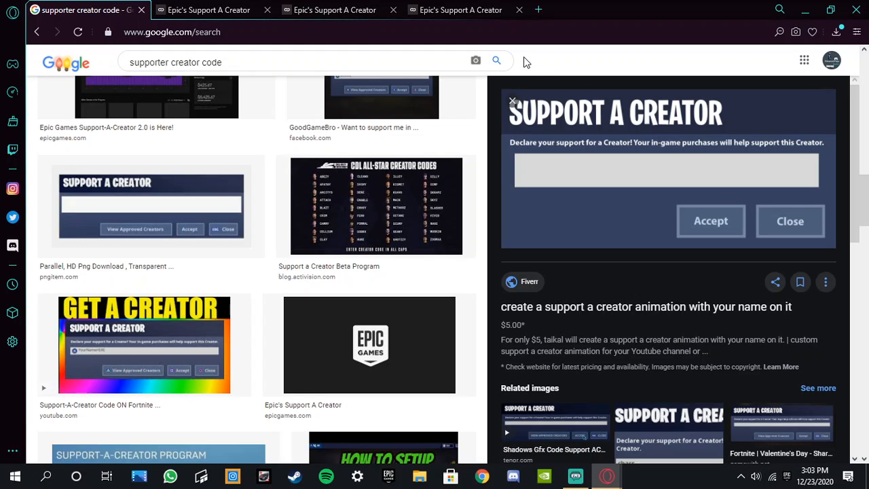
- Read through the Support-A-Creator program overview page and its FAQ
left_click(332, 10)
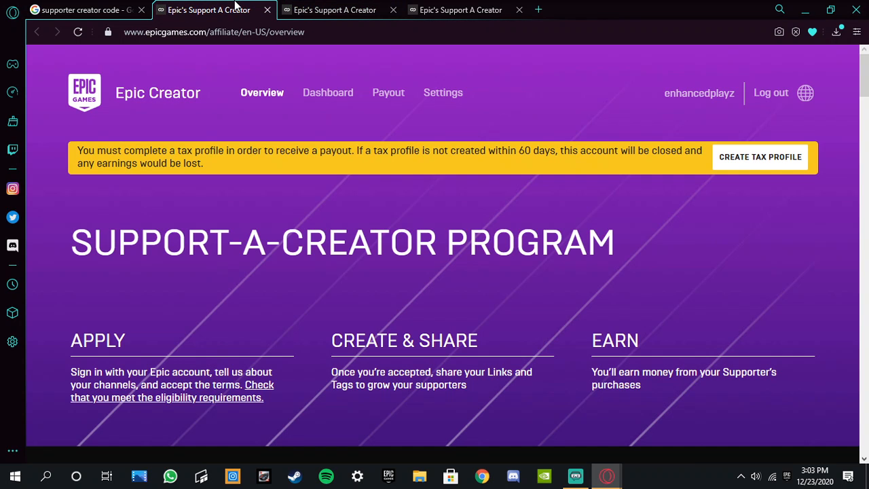
scroll("up", 3)
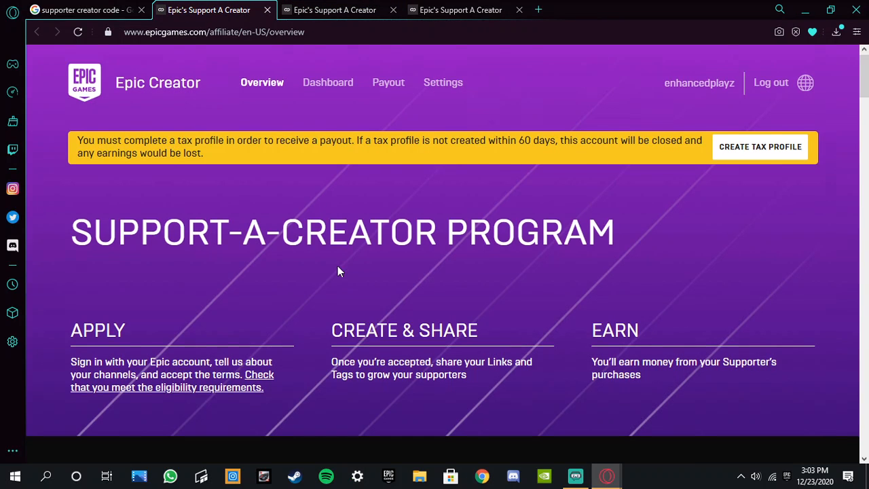
scroll("down", 3)
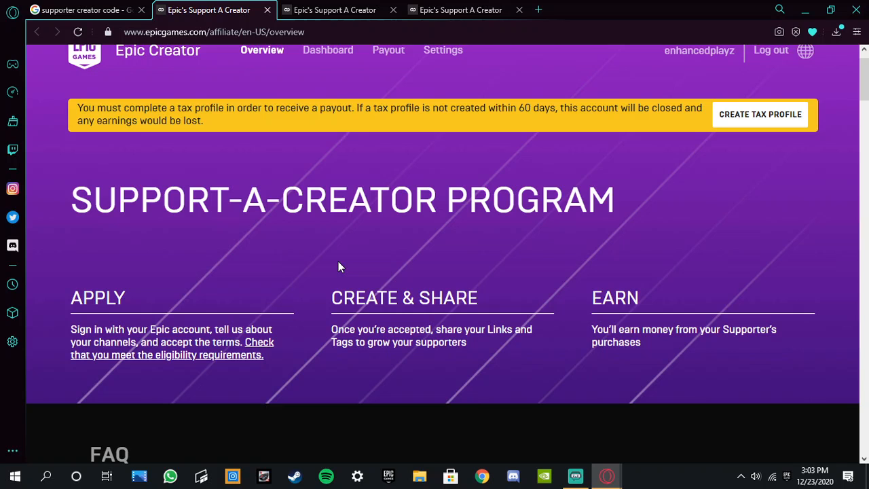
mouse_move(489, 229)
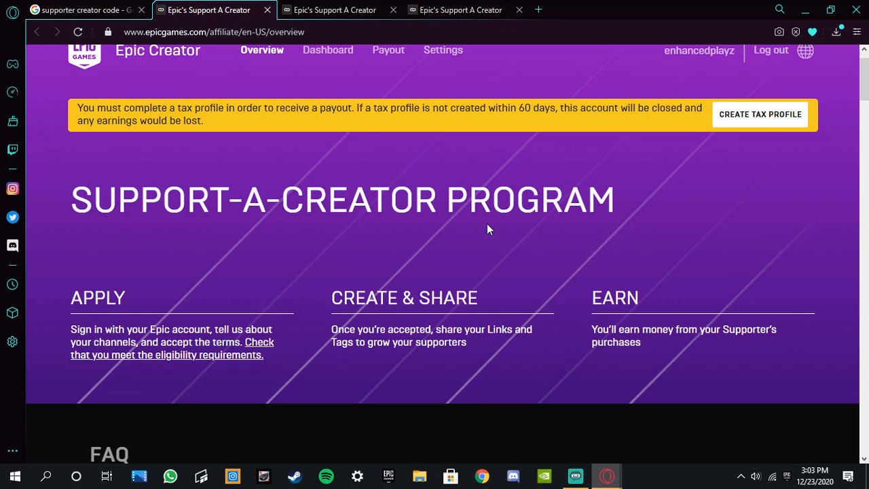
scroll("down", 3)
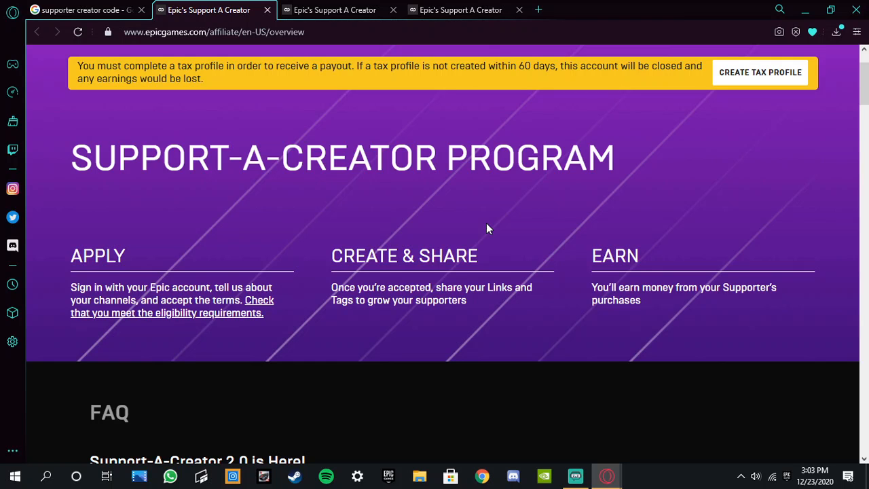
scroll("up", 3)
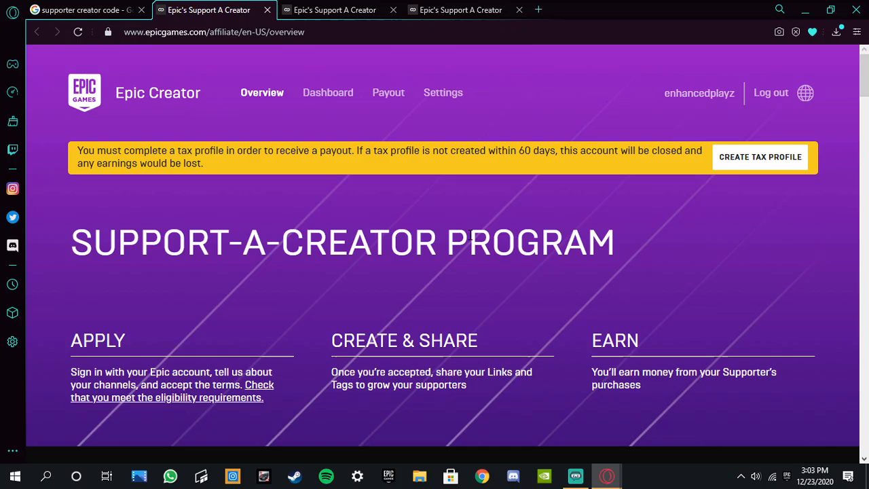
mouse_move(209, 222)
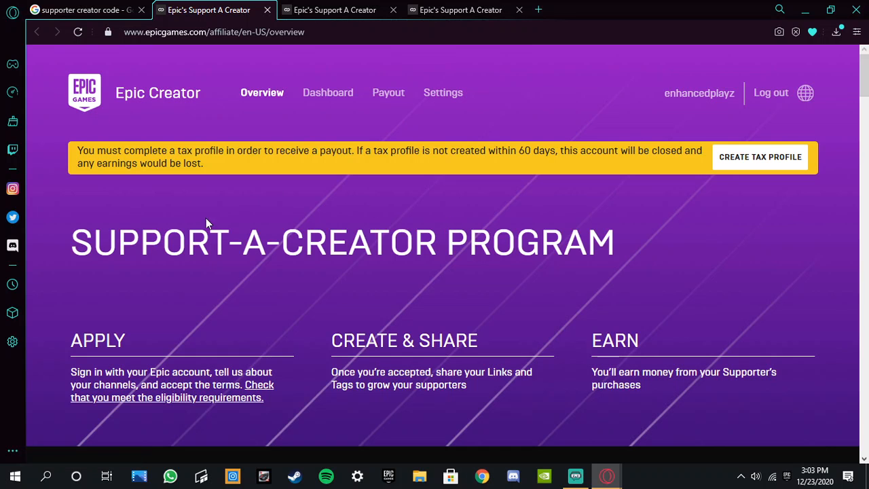
scroll("down", 3)
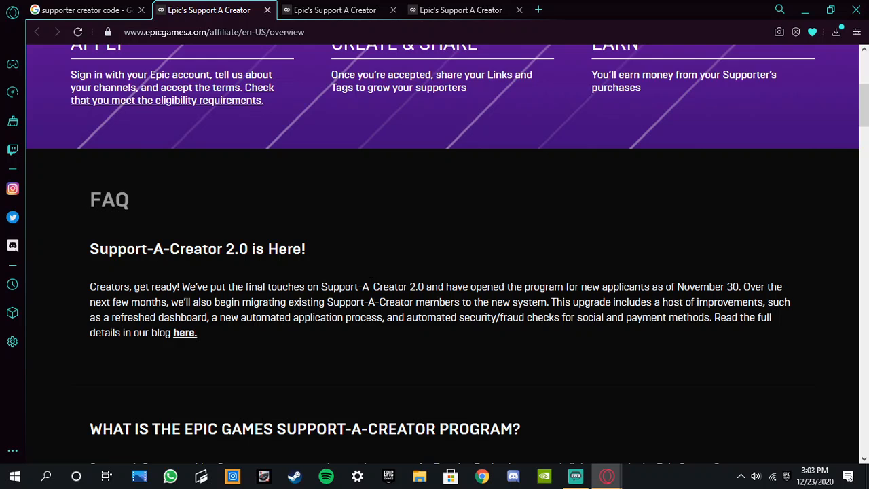
double_click(698, 286)
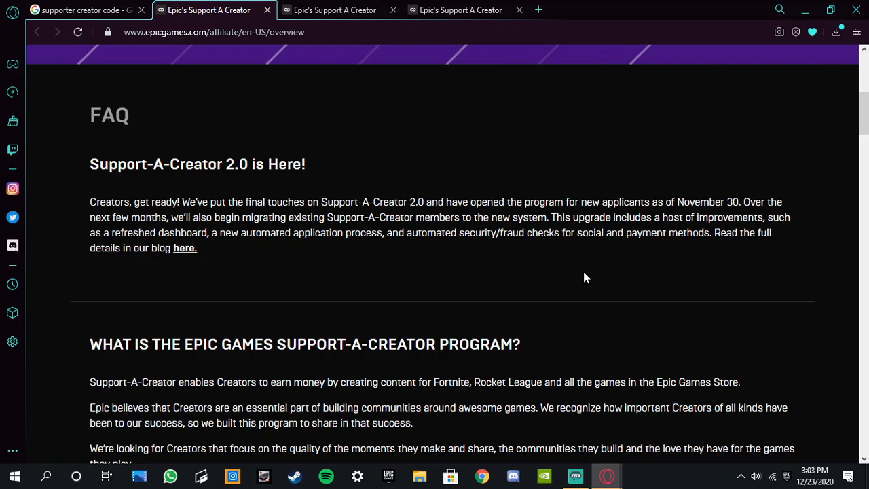
- Bring up the creator dashboard showing the ENHANCEDPLA.. code and supporter stats
left_click(334, 10)
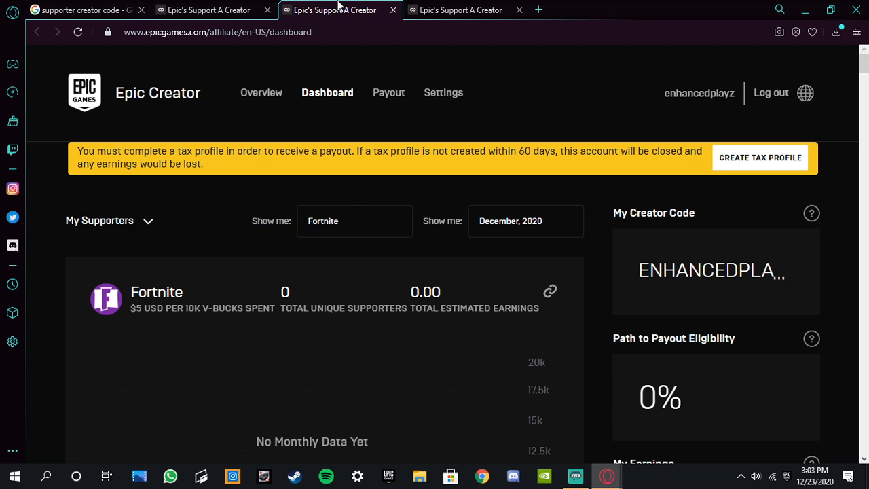
- Reveal the dashboard's My Earnings section with 0% payout eligibility and $0.00 earnings
scroll("down", 3)
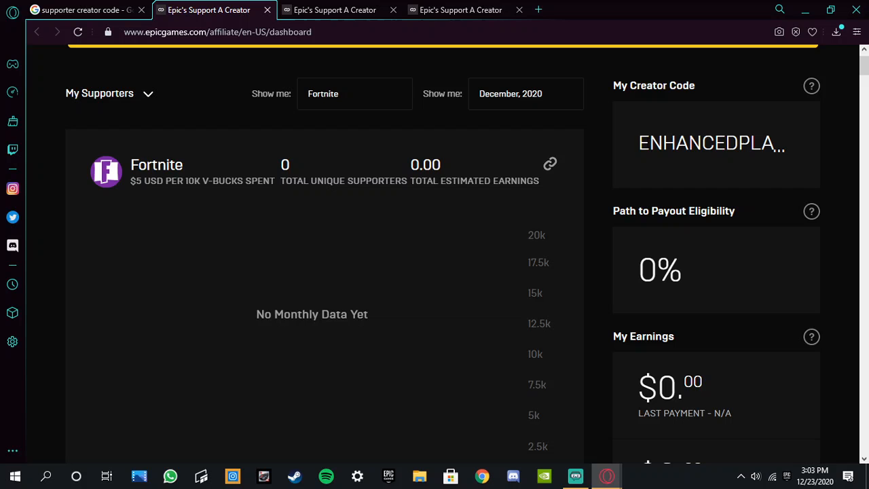
mouse_move(657, 125)
type("enhanc")
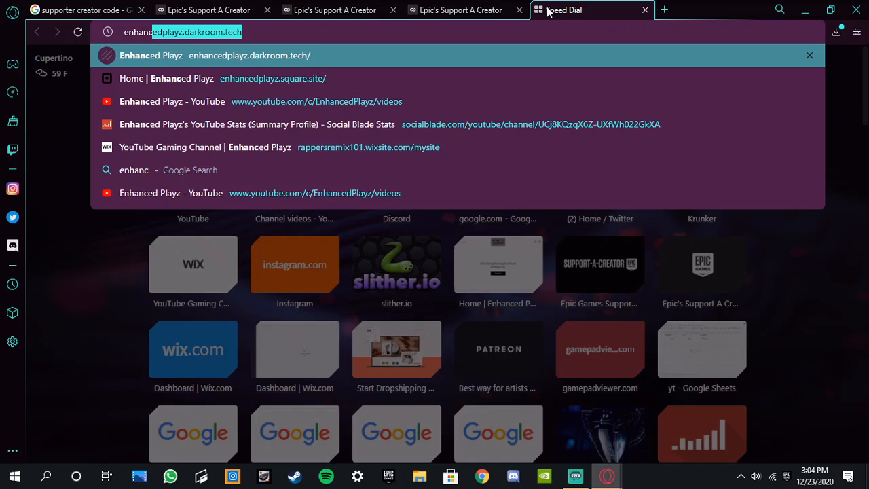
- Visit the Enhanced Playz shop site and search Google for 'enhancedplayz' to list the YouTube and Twitch channels
left_click(334, 9)
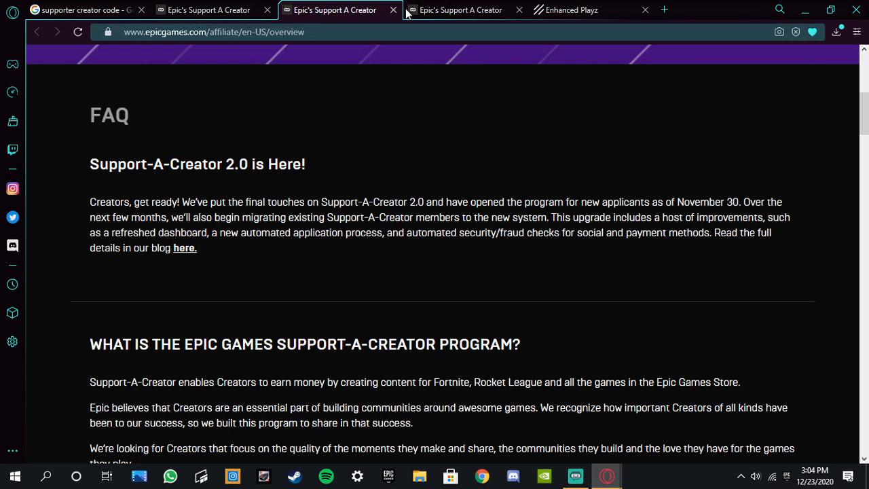
left_click(571, 9)
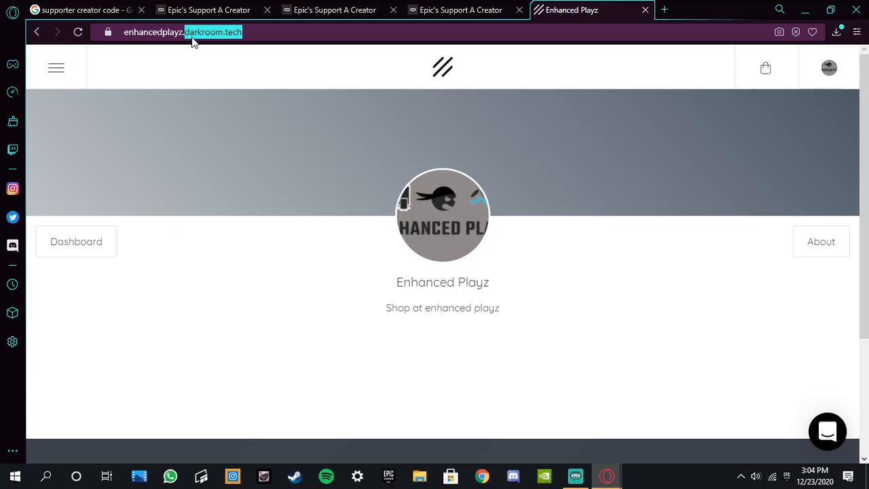
left_click(179, 33)
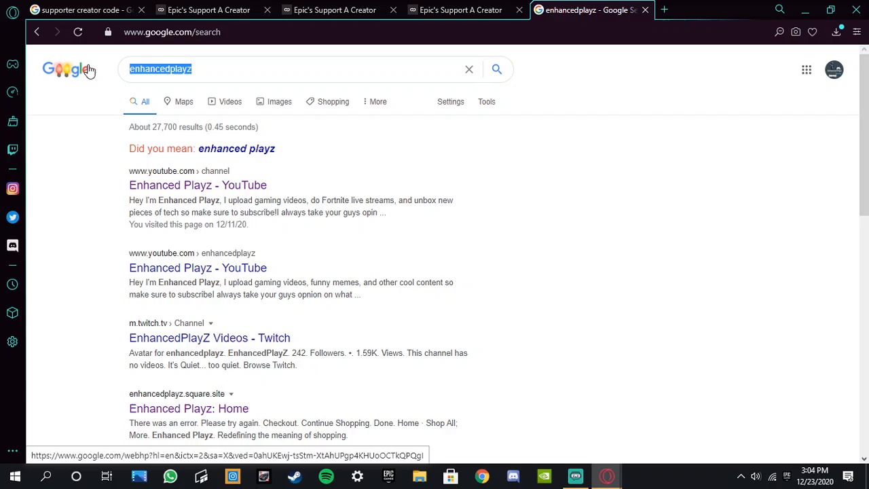
mouse_move(596, 122)
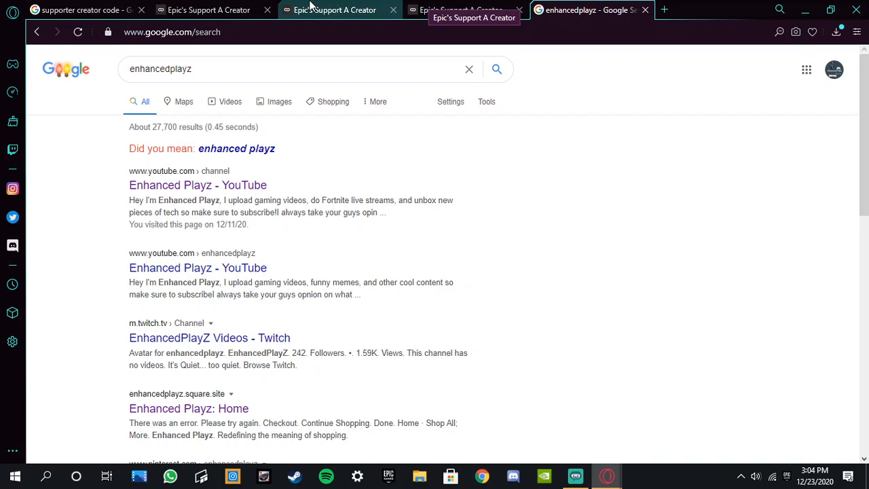
- Recheck the dashboard's My Supporters panel (0 supporters) and $0.00 earnings
left_click(332, 10)
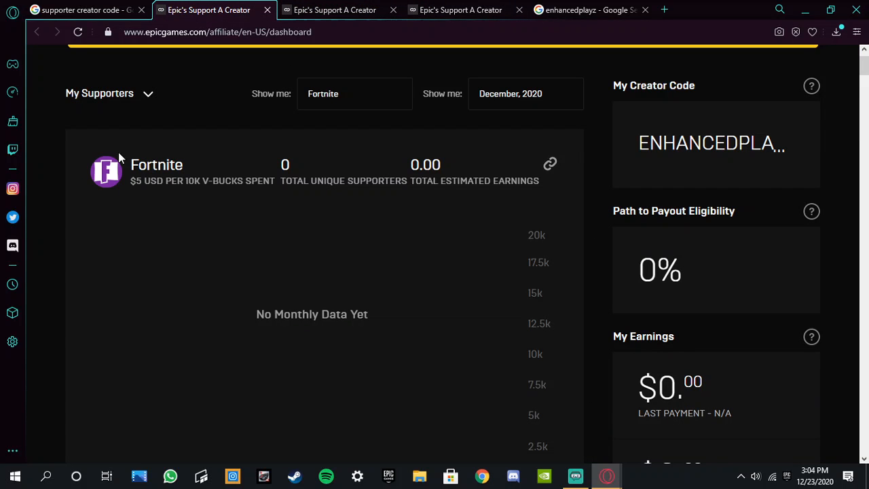
left_click(148, 93)
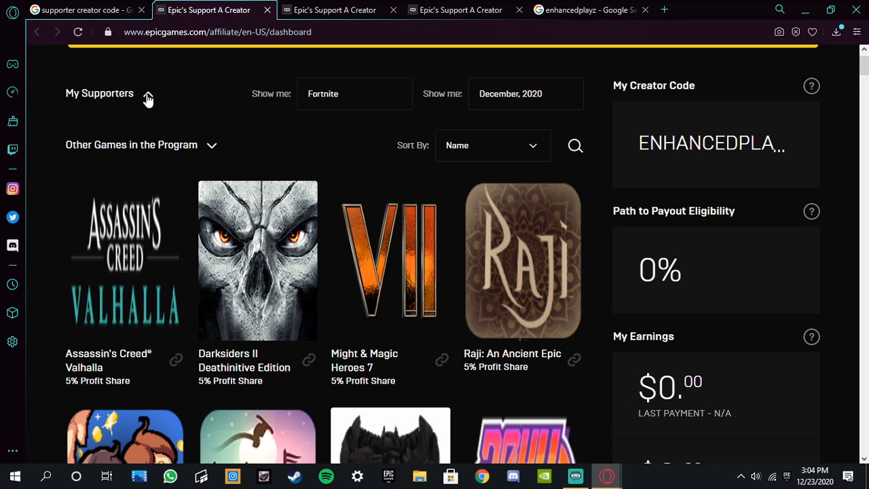
left_click(148, 92)
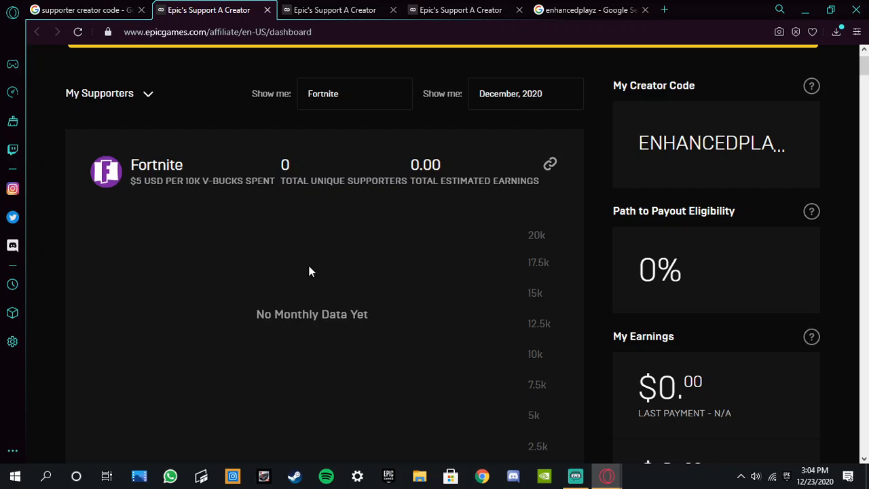
scroll("down", 3)
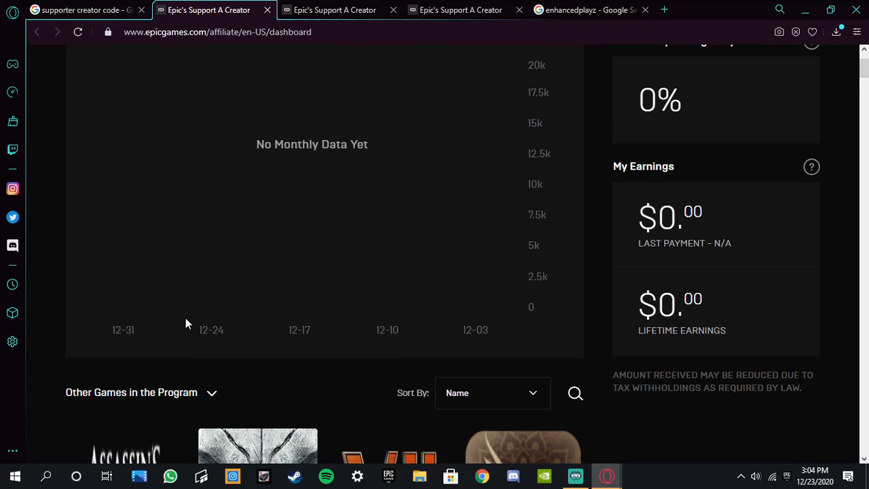
mouse_move(293, 365)
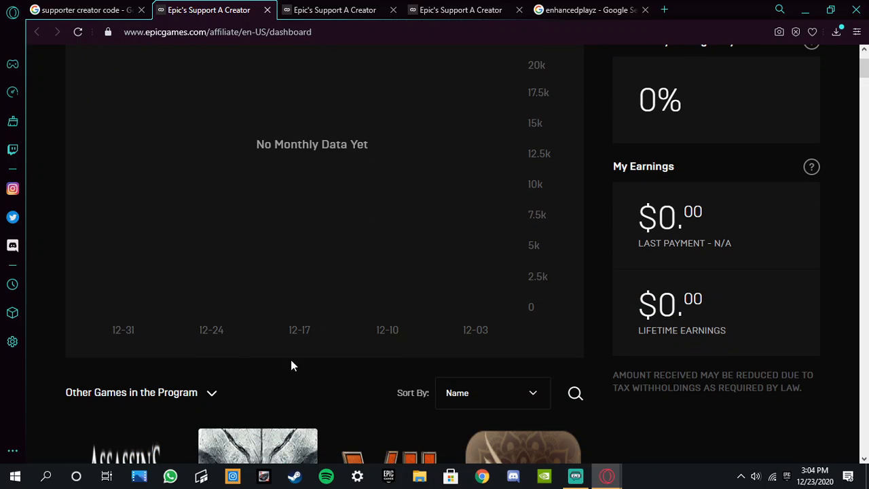
mouse_move(301, 350)
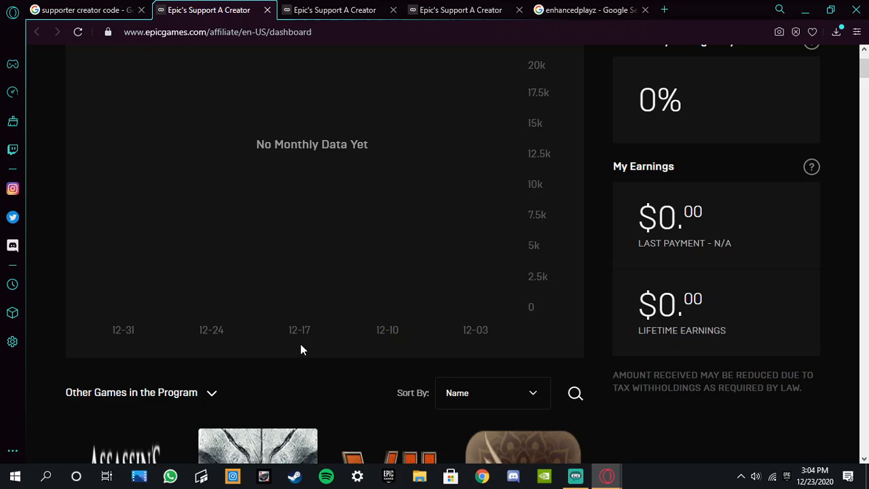
mouse_move(725, 150)
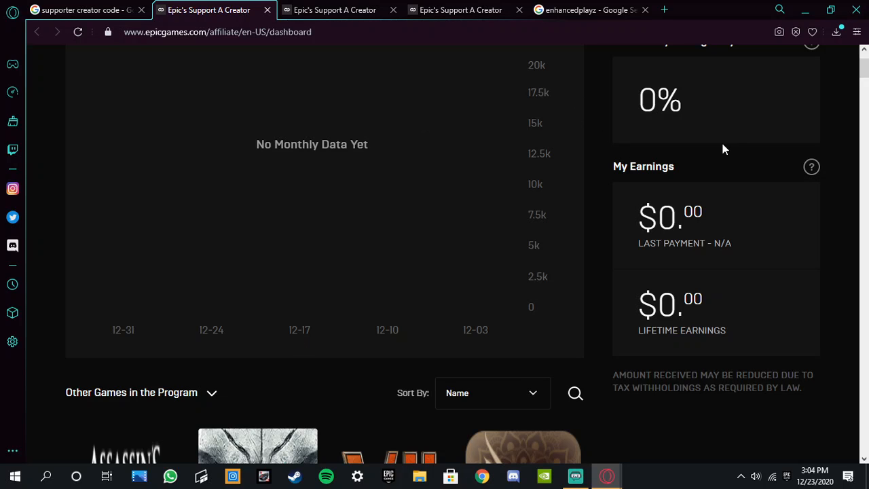
mouse_move(730, 163)
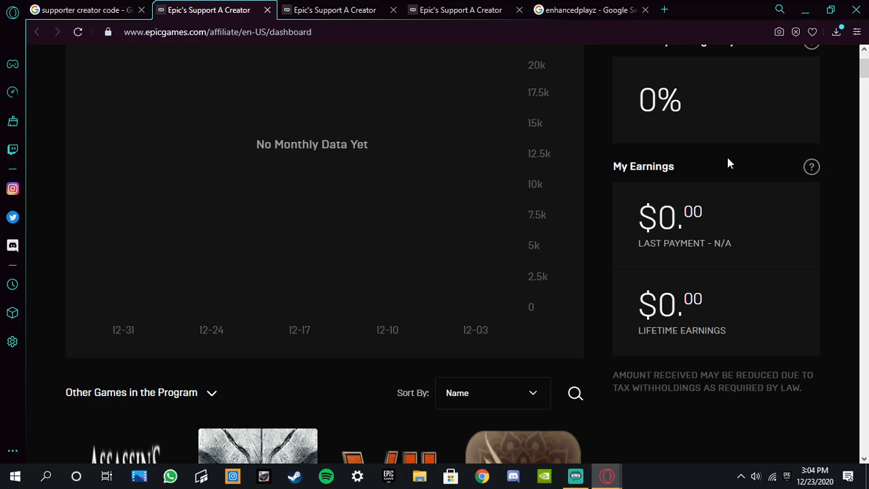
mouse_move(767, 163)
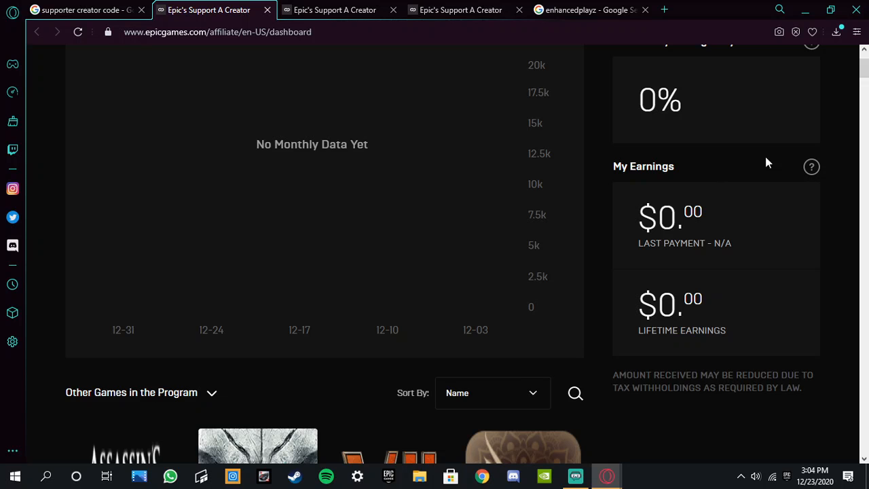
- Leave the creator code search results and bring up Streamlabs OBS with its scene sources
left_click(462, 9)
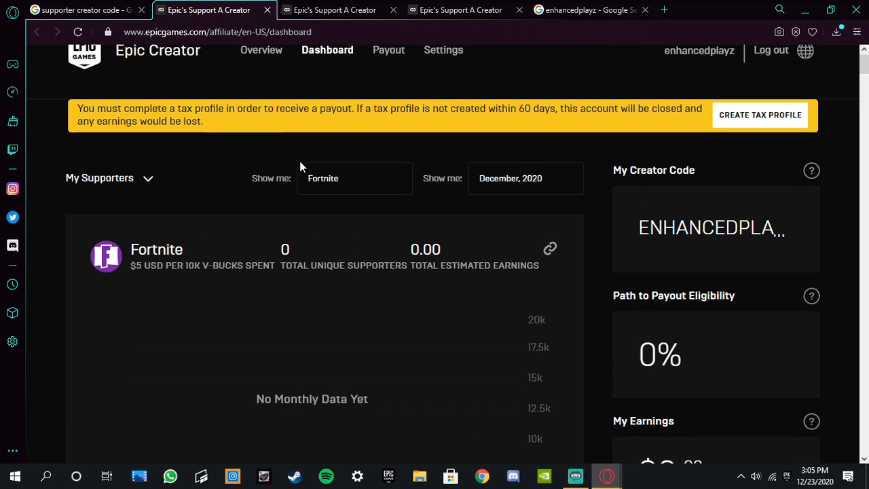
mouse_move(399, 223)
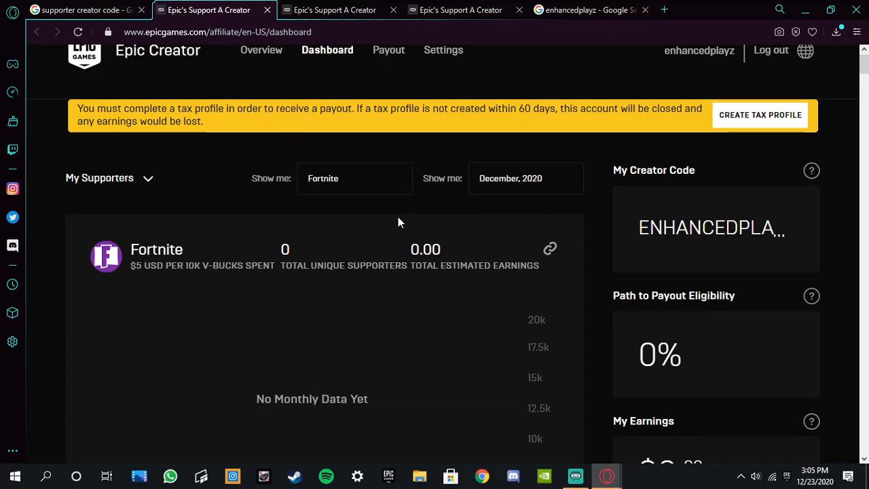
mouse_move(562, 188)
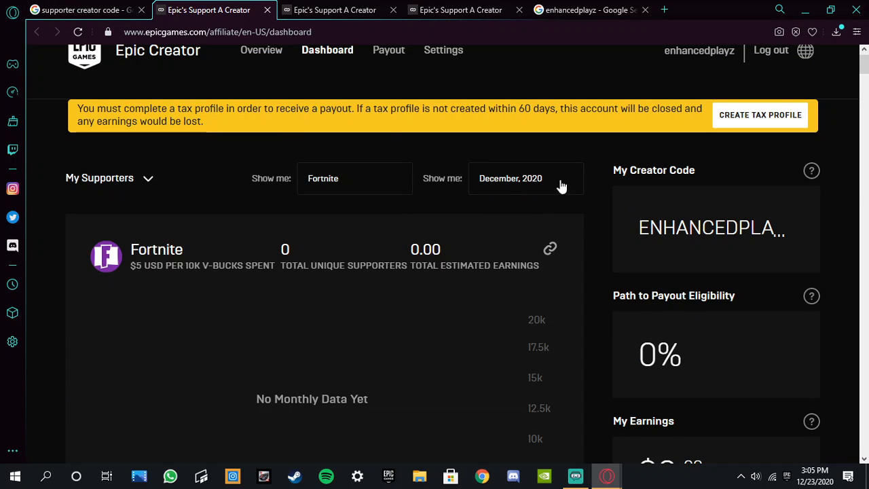
left_click(82, 10)
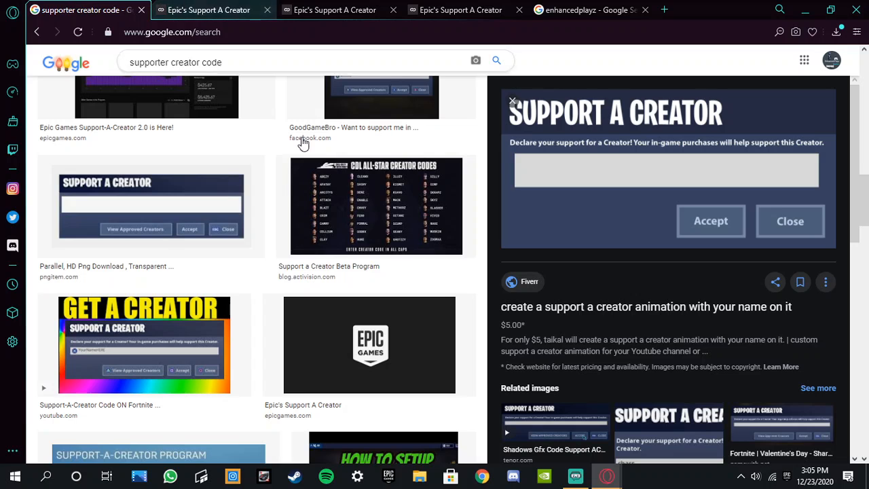
left_click(575, 475)
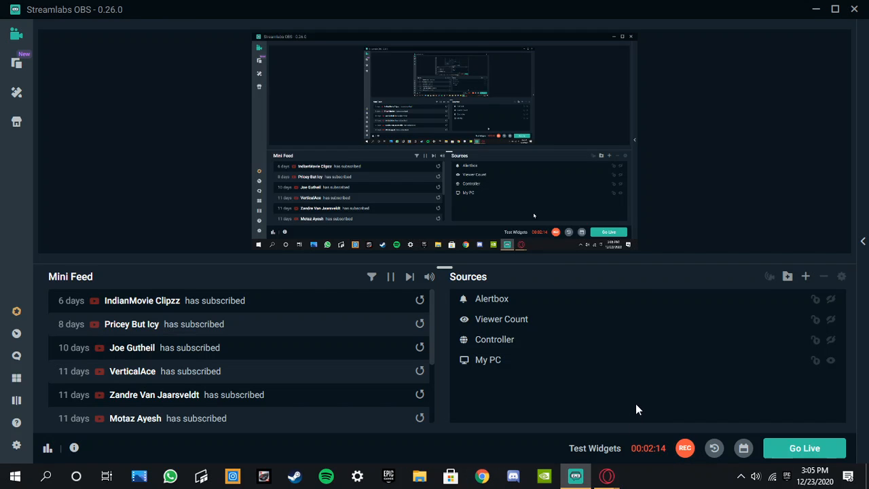